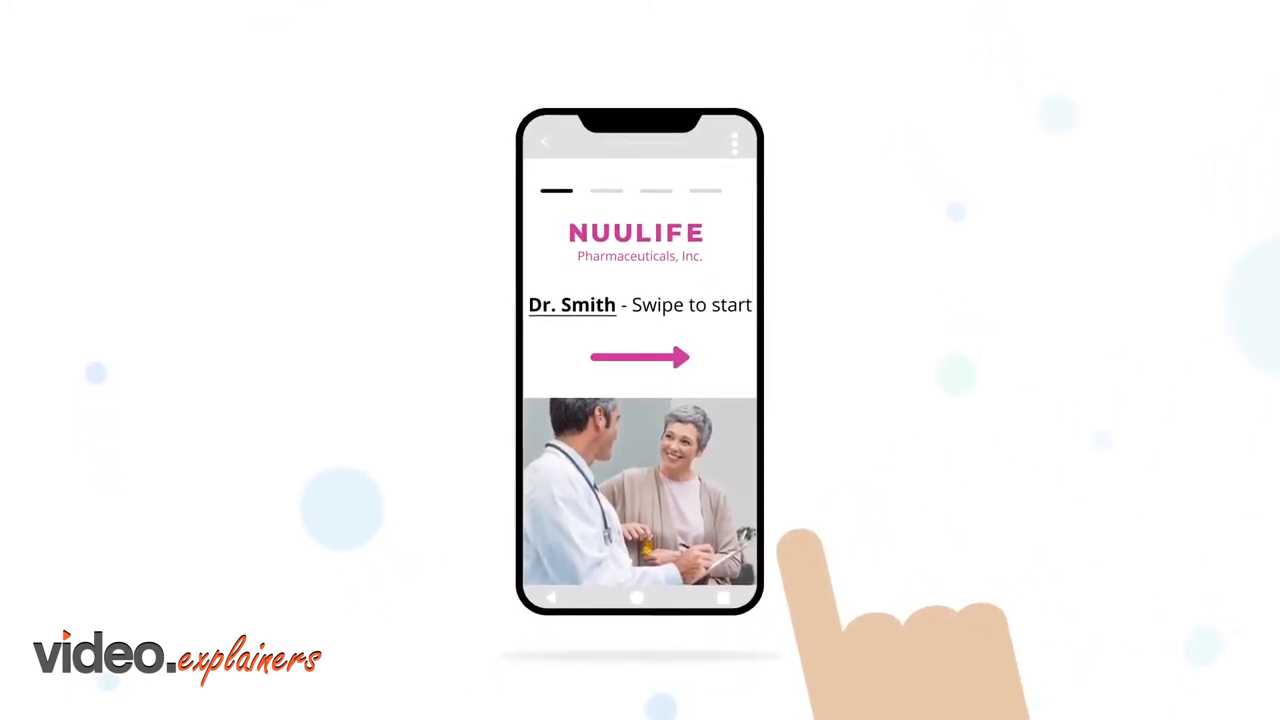
Step: Swipe past the NuuLife 'Dr. Smith – Swipe to start' title page to the blue-circle page
drag(590, 356, 690, 356)
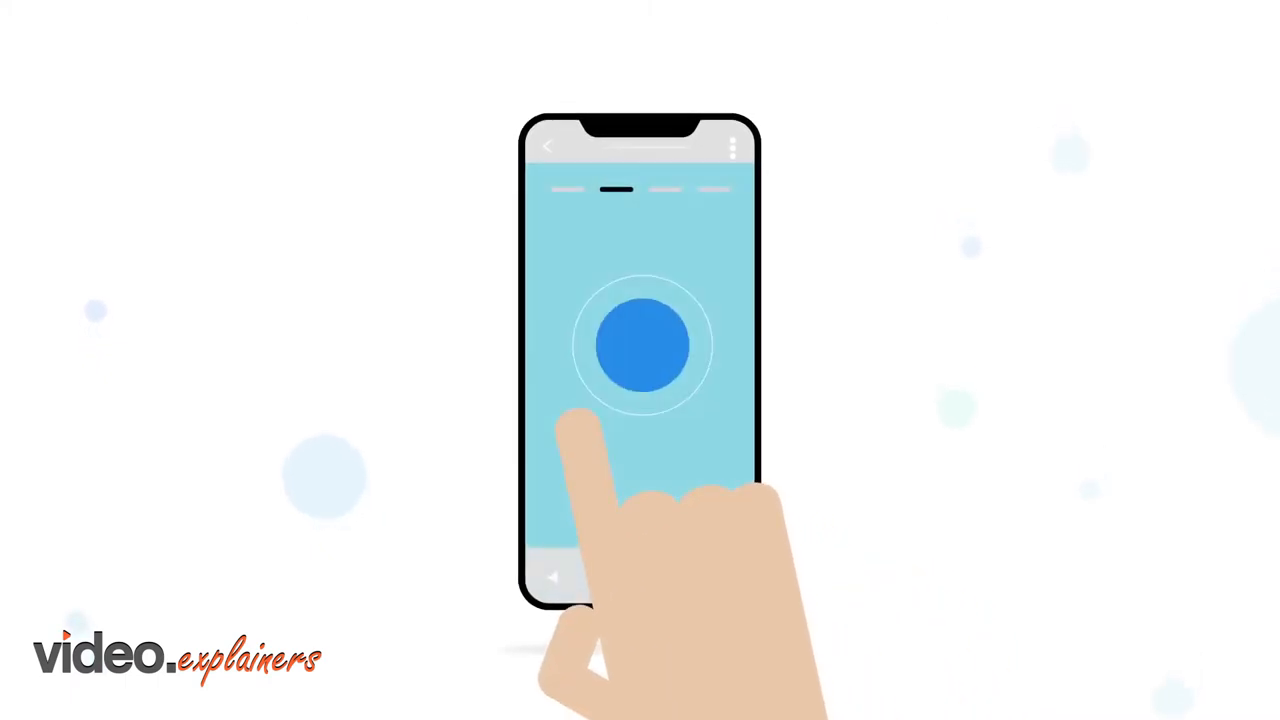